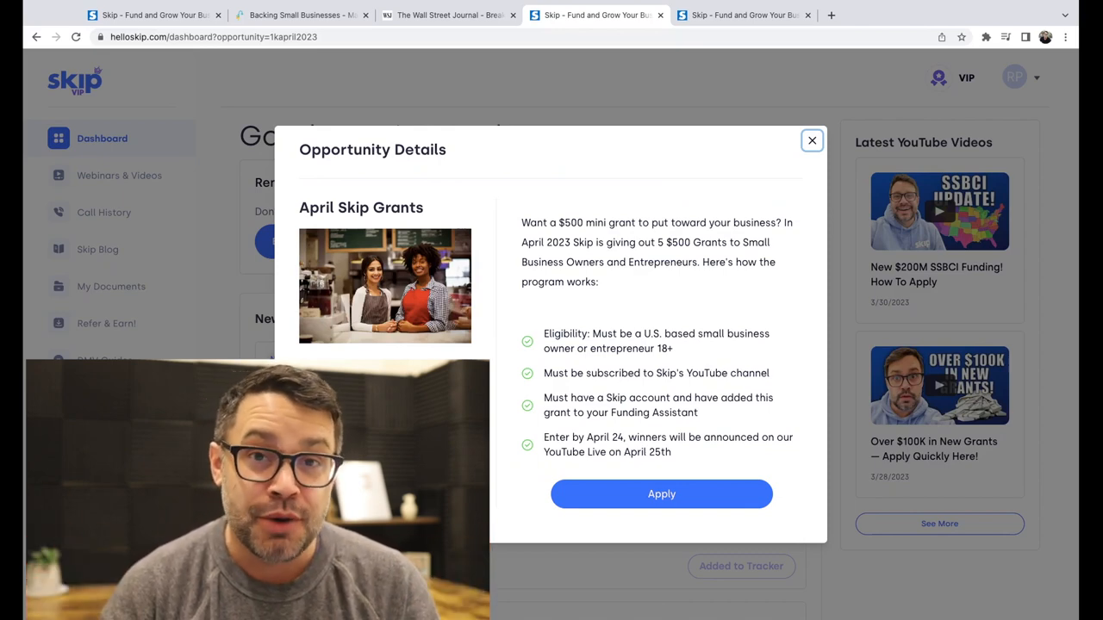
Close the April Skip Grants details and browse all new funding opportunities in the Grant Finder feed
{"action": "left_click", "coordinate": [811, 140]}
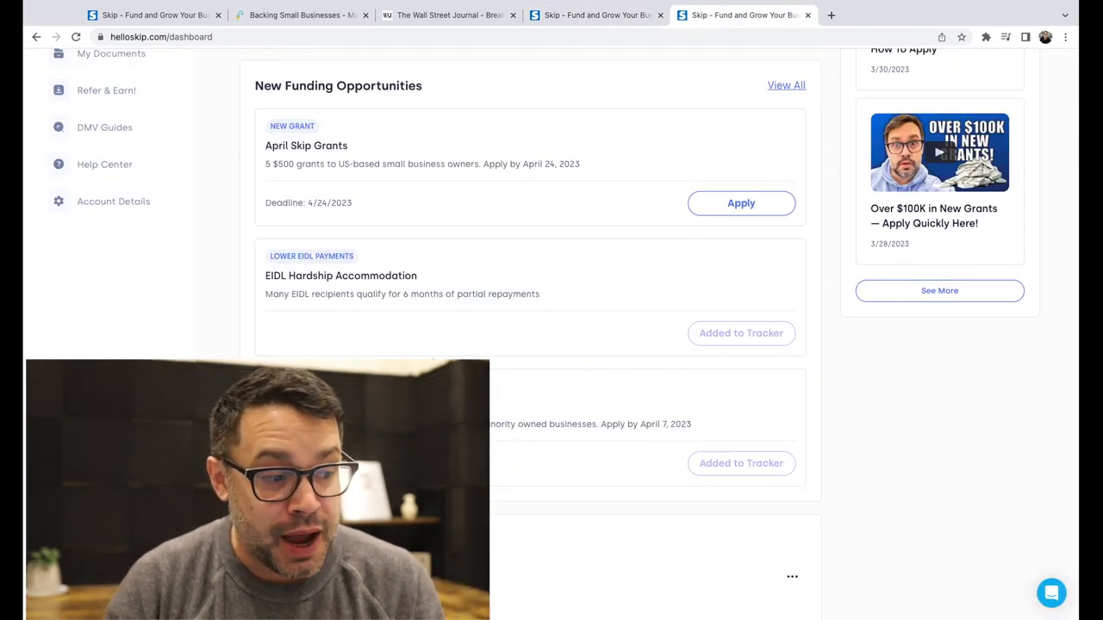
{"action": "left_click", "coordinate": [785, 84]}
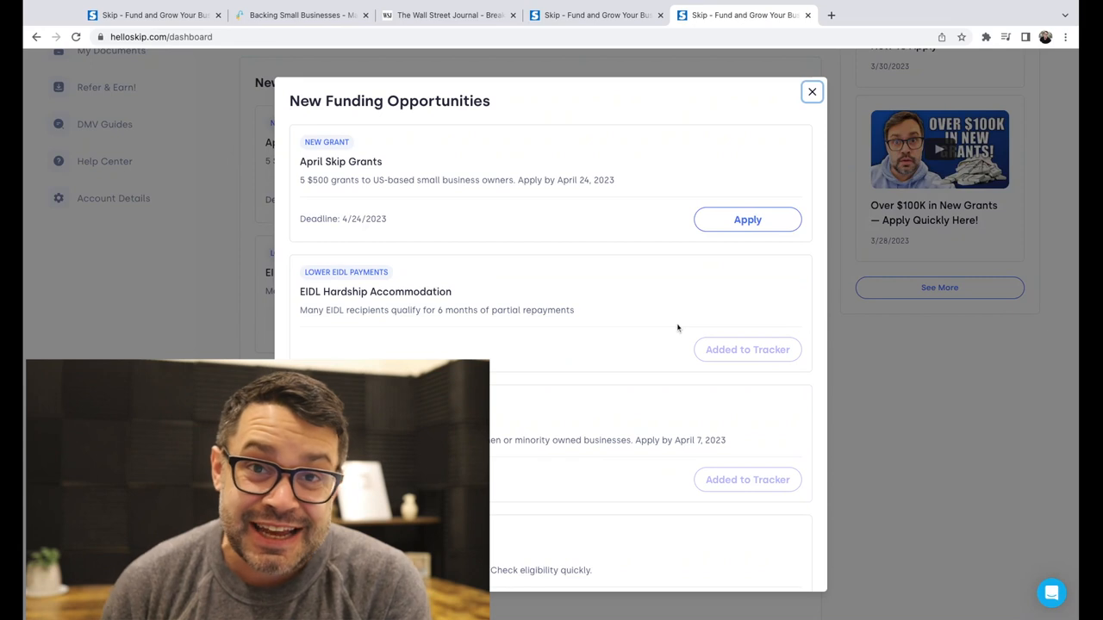
{"action": "scroll", "scroll_direction": "down", "scroll_amount": 3}
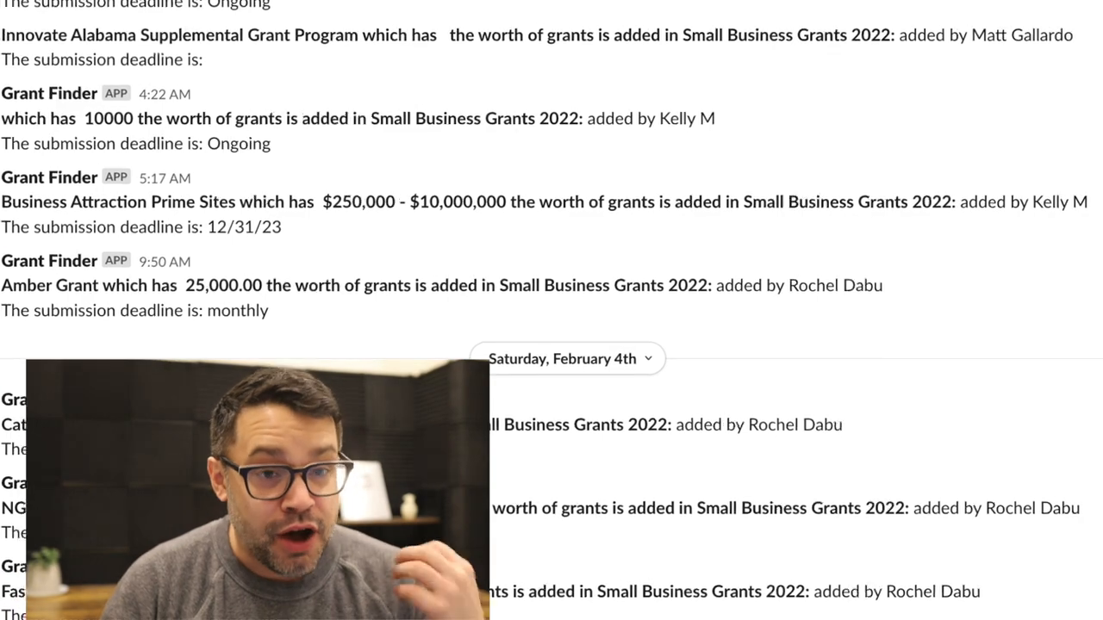
{"action": "scroll", "scroll_direction": "down", "scroll_amount": 3}
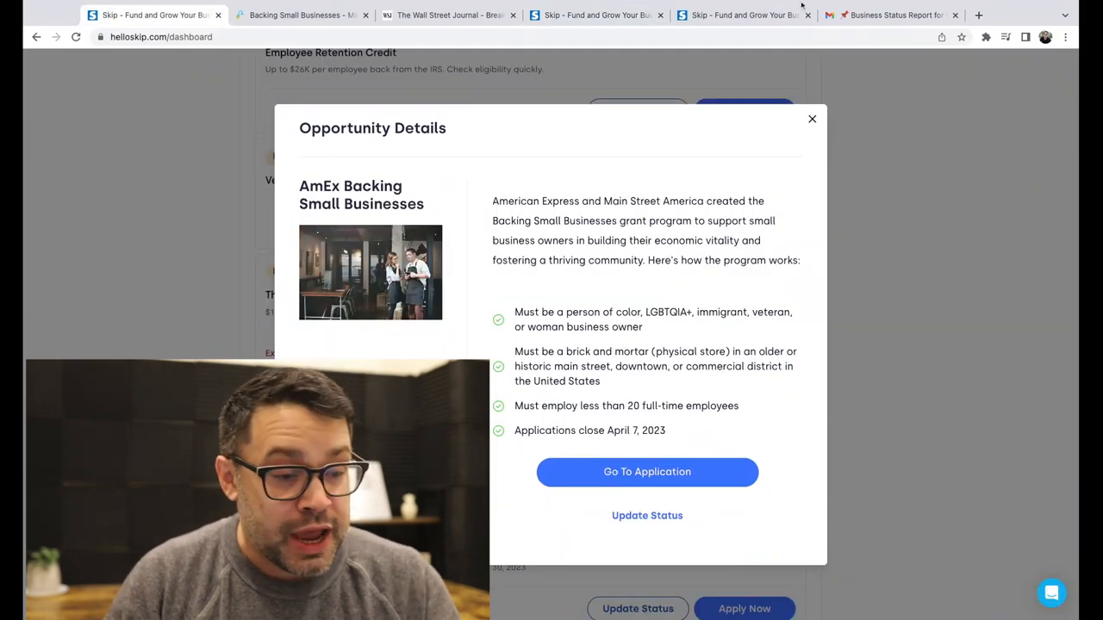
Switch to the Gmail tab showing Skip's Business Status Report email
{"action": "left_click", "coordinate": [892, 14]}
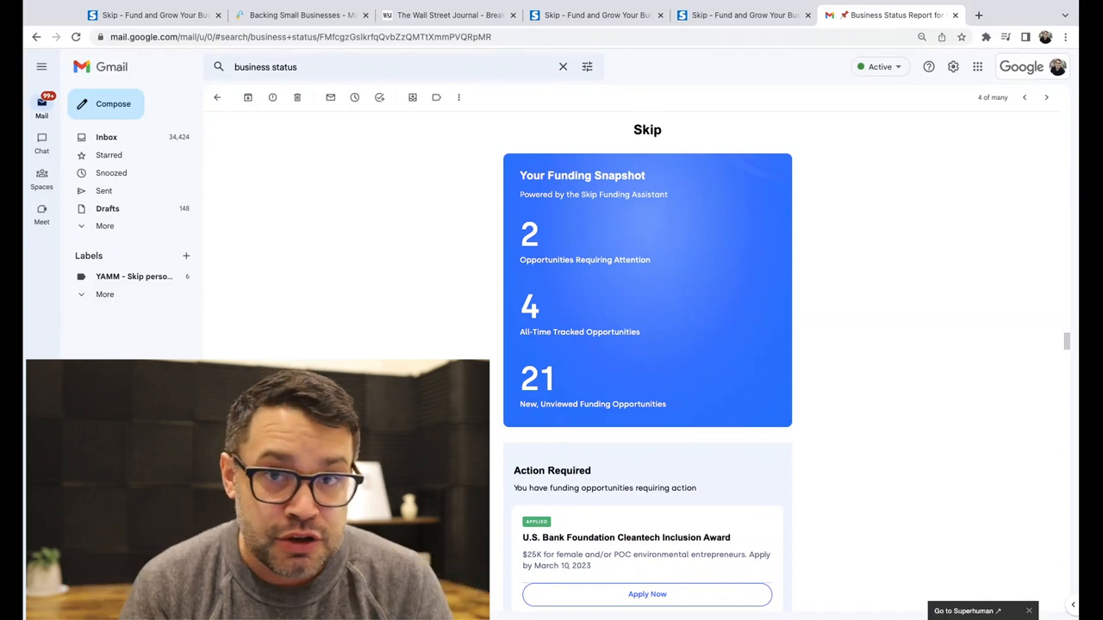
{"action": "scroll", "scroll_direction": "down", "scroll_amount": 3}
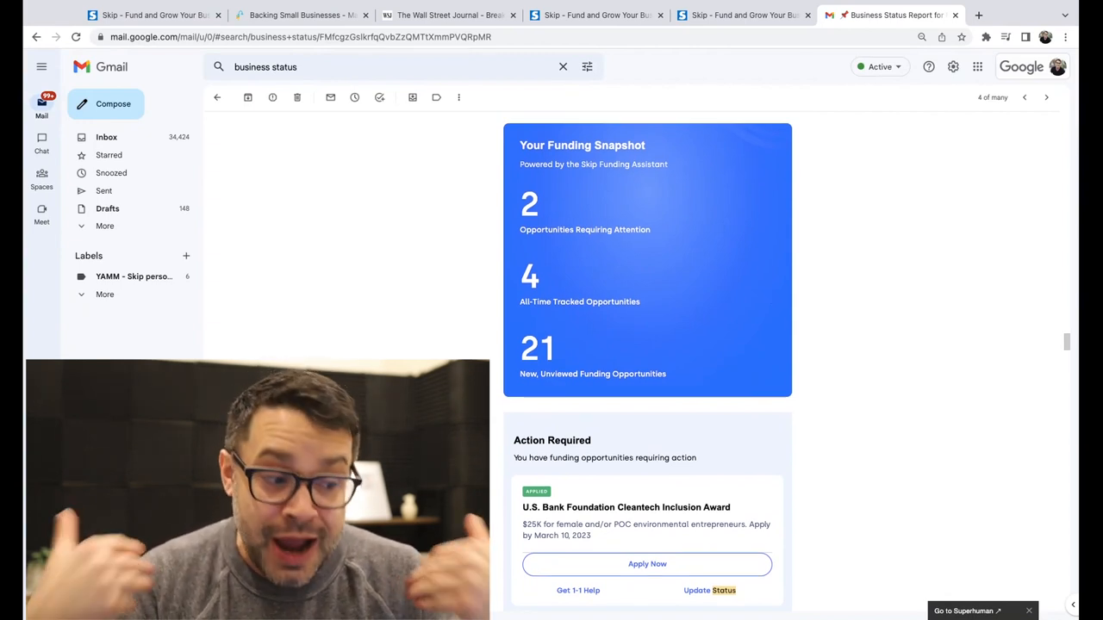
{"action": "scroll", "scroll_direction": "down", "scroll_amount": 3}
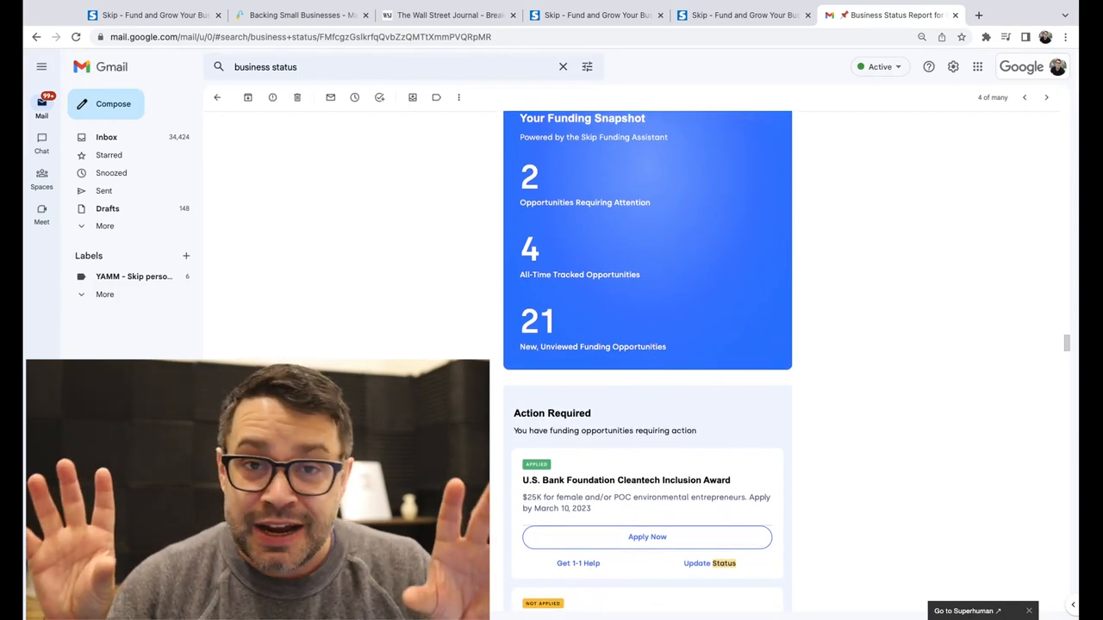
{"action": "scroll", "scroll_direction": "down", "scroll_amount": 3}
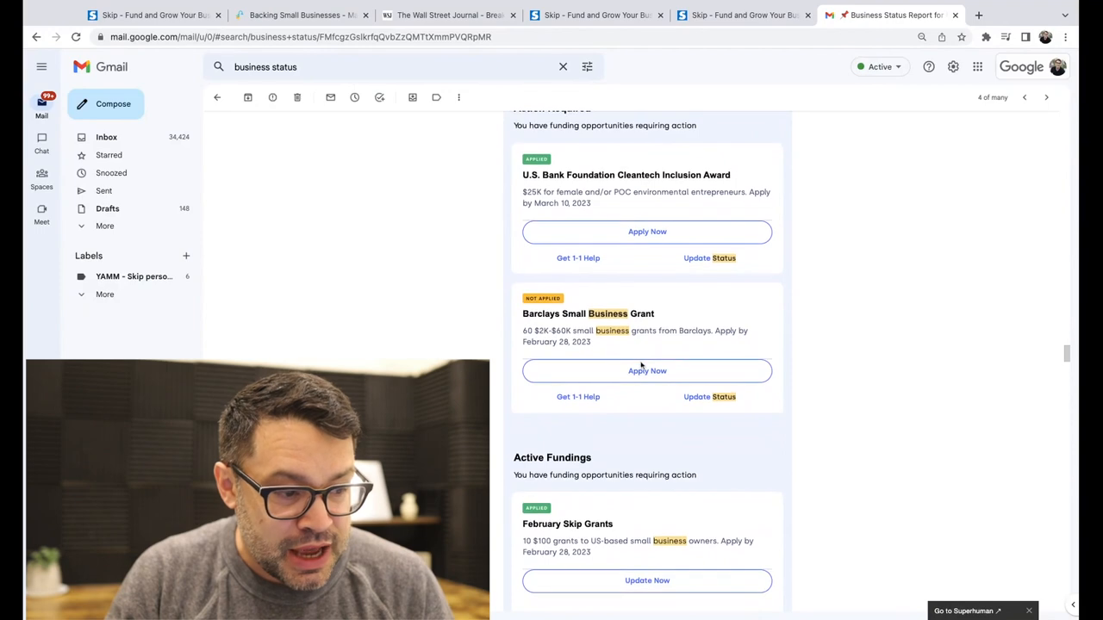
{"action": "scroll", "scroll_direction": "down", "scroll_amount": 3}
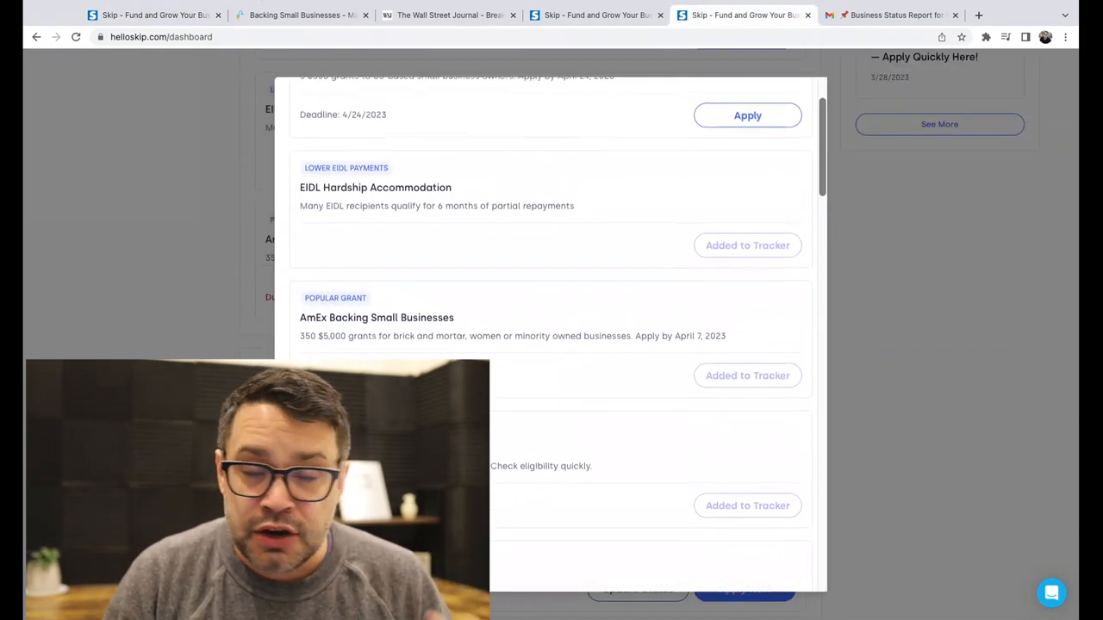
{"action": "left_click", "coordinate": [377, 317]}
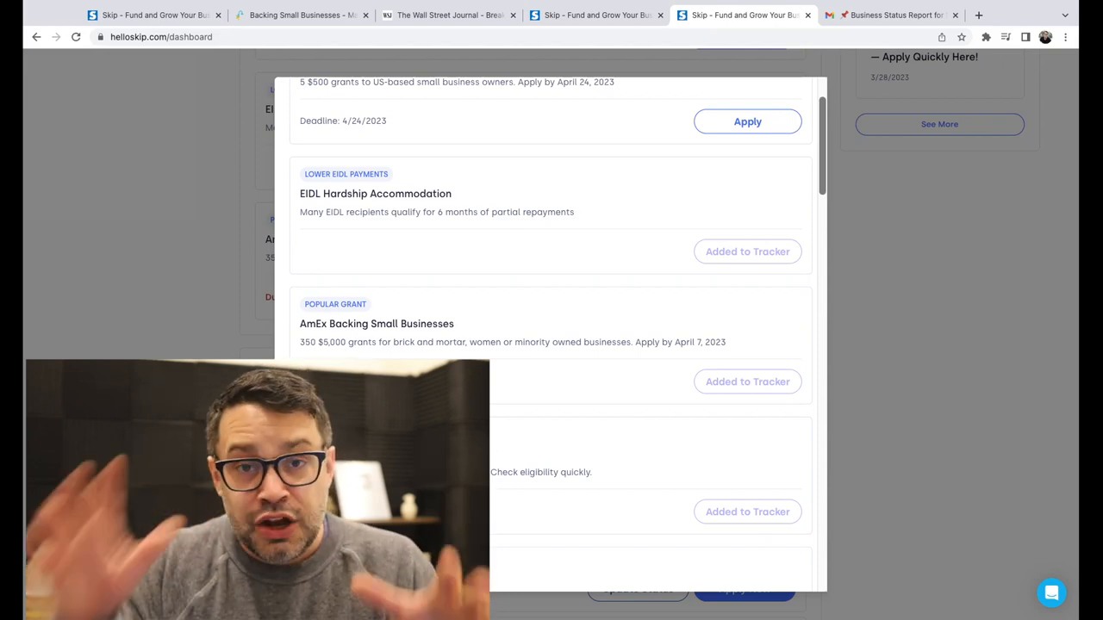
{"action": "mouse_move", "coordinate": [531, 255]}
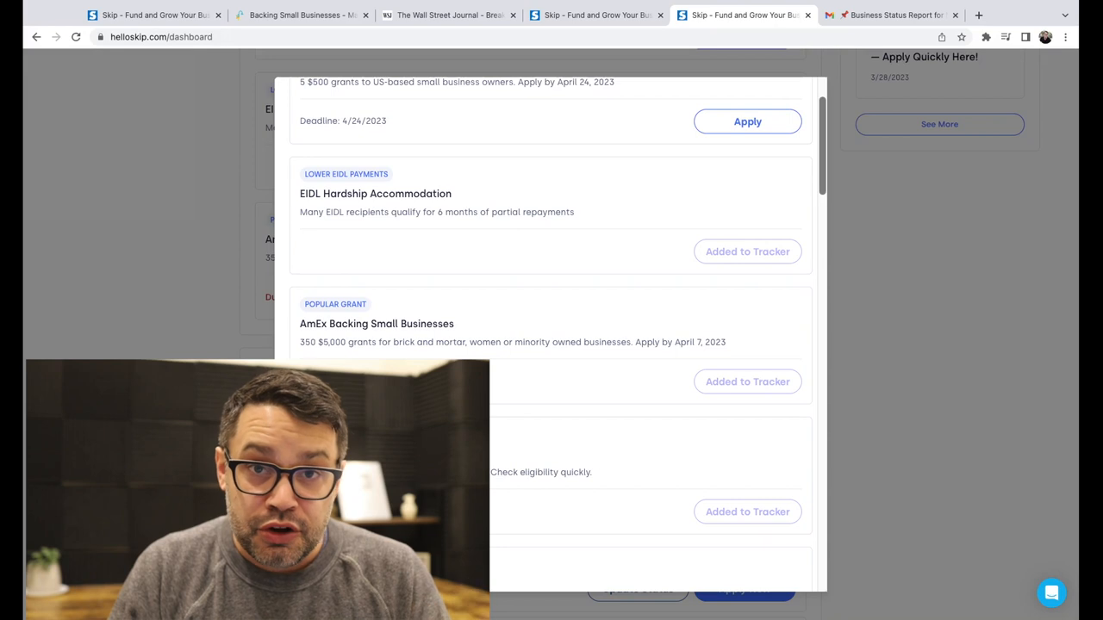
{"action": "scroll", "scroll_direction": "down", "scroll_amount": 3}
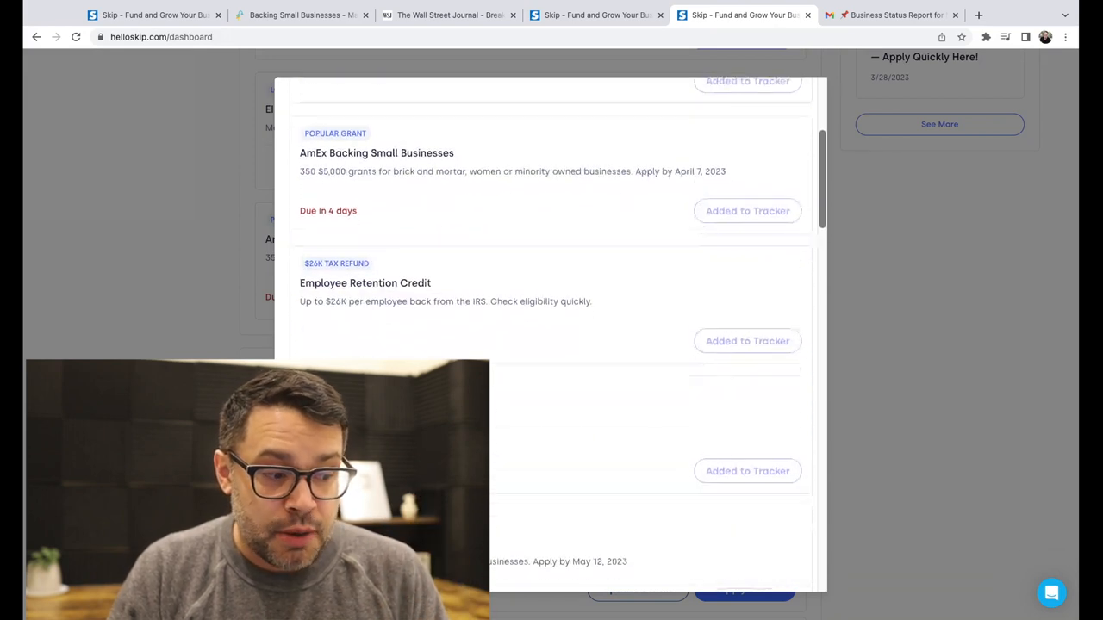
{"action": "scroll", "scroll_direction": "down", "scroll_amount": 3}
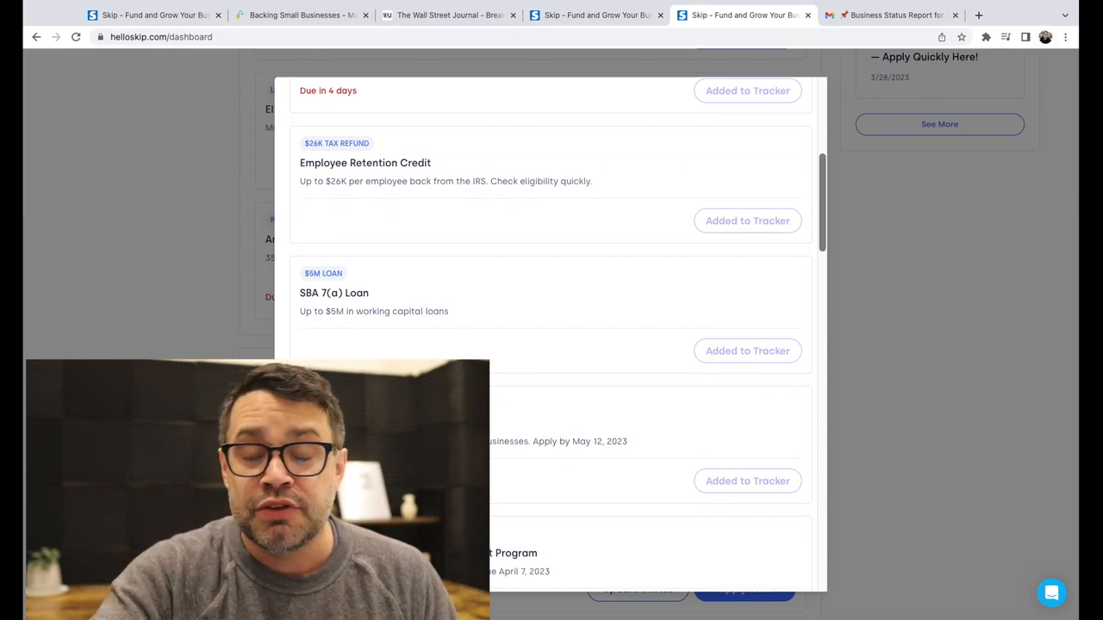
{"action": "scroll", "scroll_direction": "down", "scroll_amount": 3}
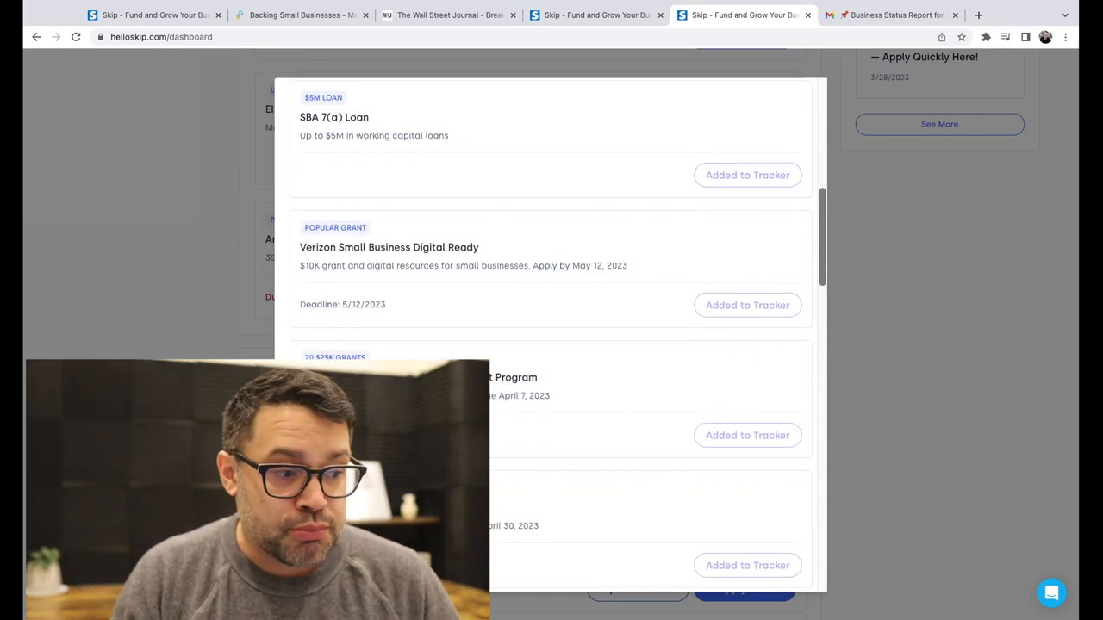
{"action": "scroll", "scroll_direction": "down", "scroll_amount": 3}
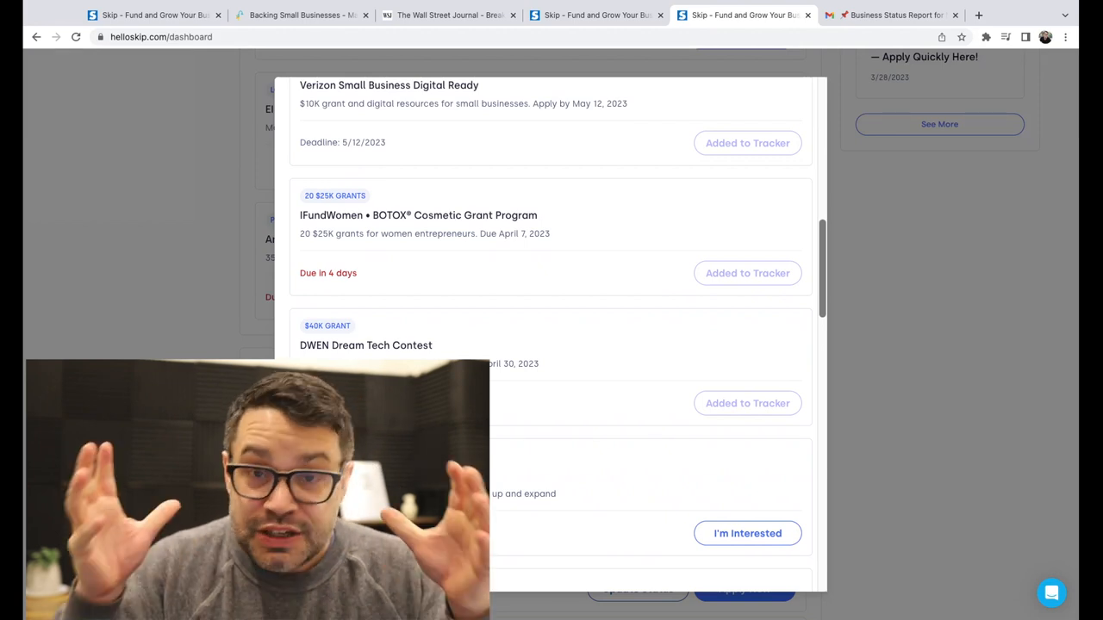
{"action": "scroll", "scroll_direction": "down", "scroll_amount": 3}
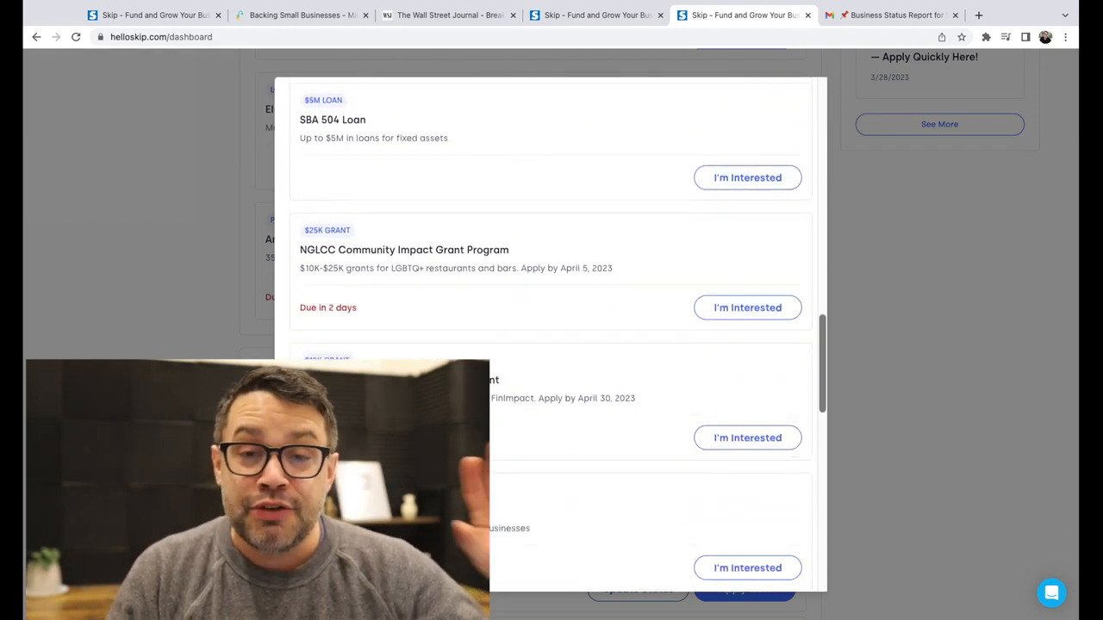
{"action": "scroll", "scroll_direction": "down", "scroll_amount": 3}
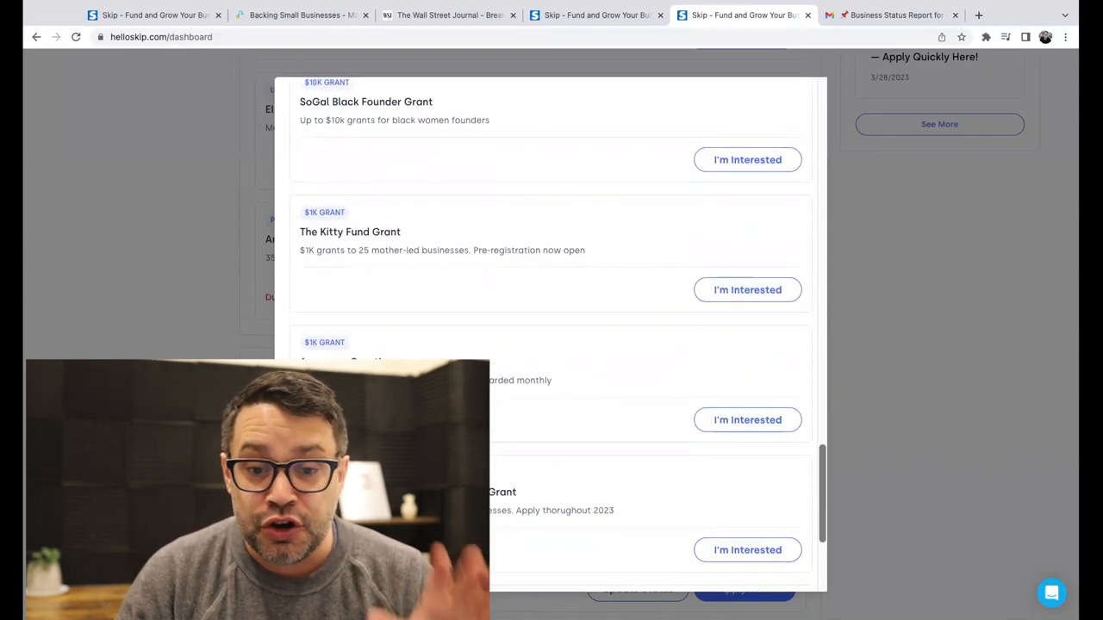
{"action": "scroll", "scroll_direction": "down", "scroll_amount": 3}
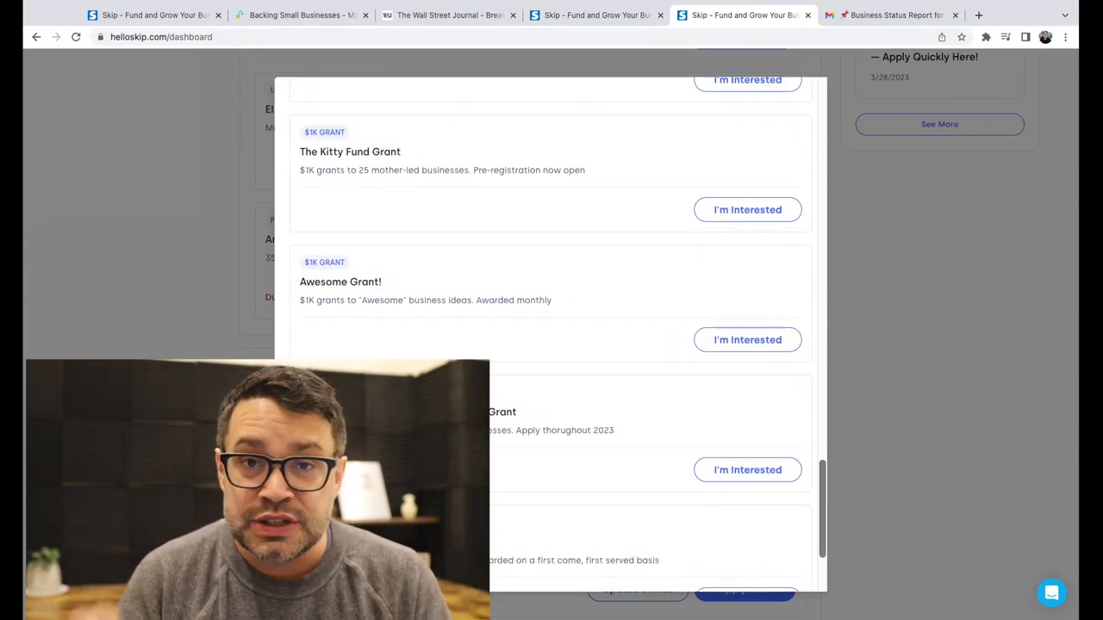